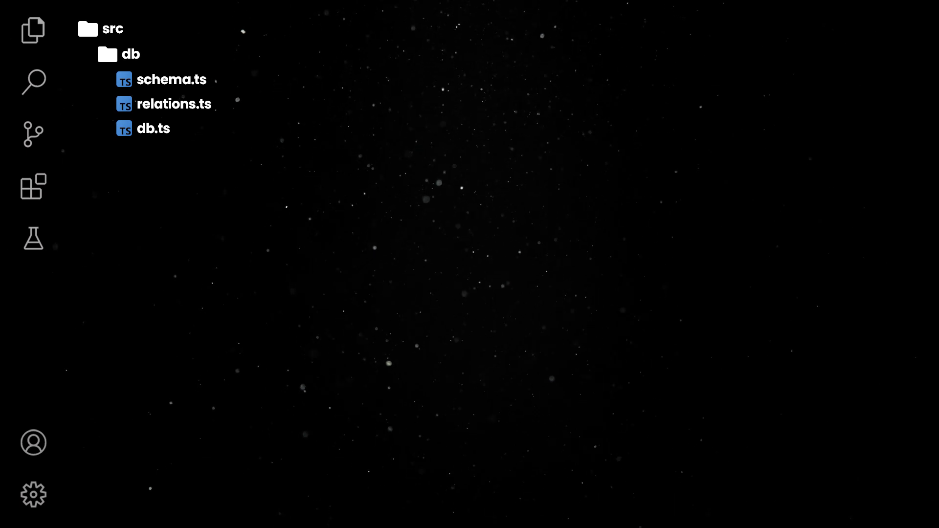
Step: Create script.ts directly under src, beside the db folder
left_click(153, 128)
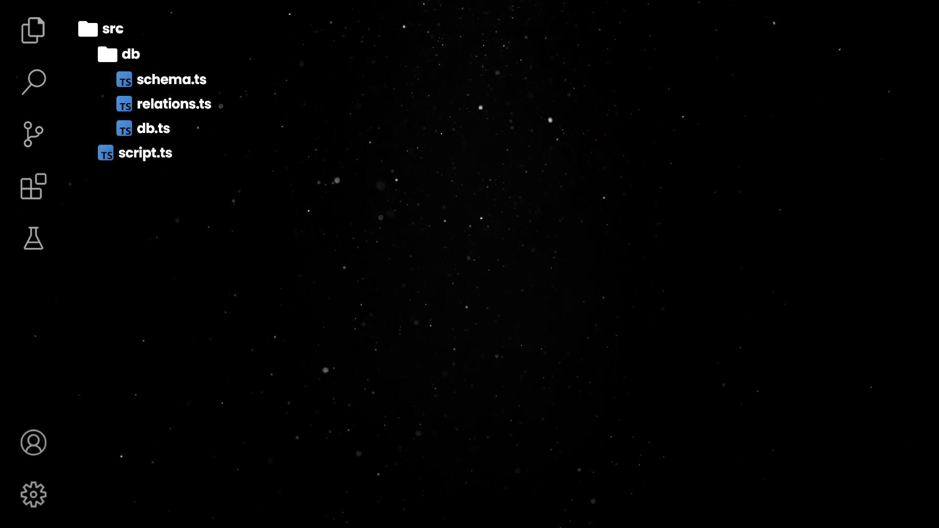
Step: Switch to the terminal animation and enter 'deno -A --env ./src/script.ts'
left_click(145, 153)
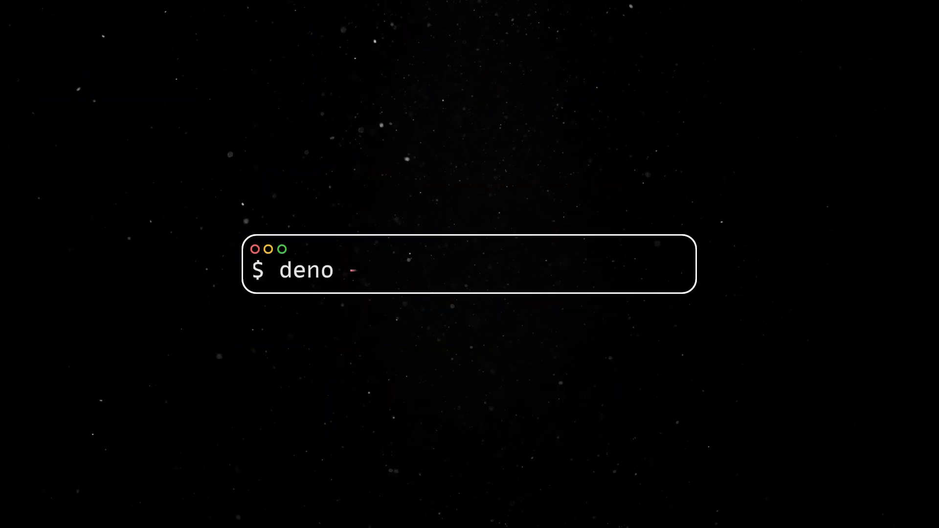
type("-A --env ./src/script.ts")
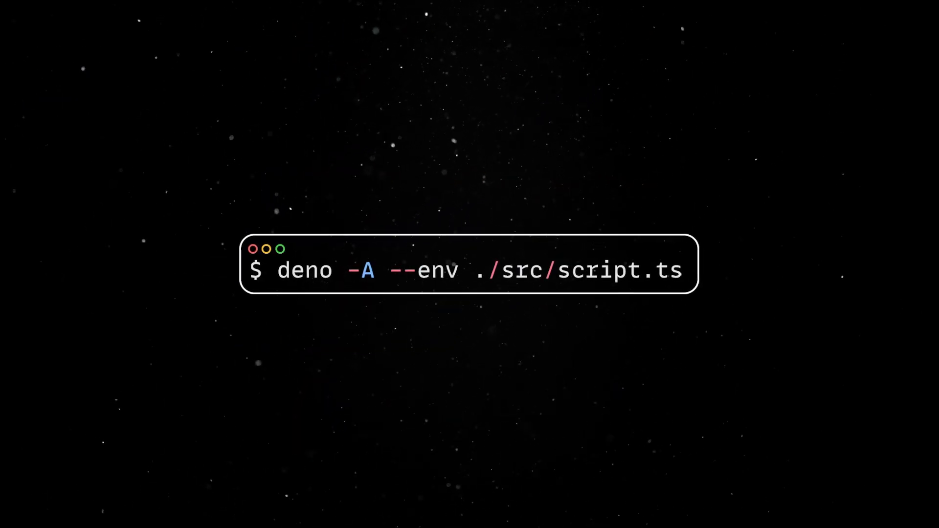